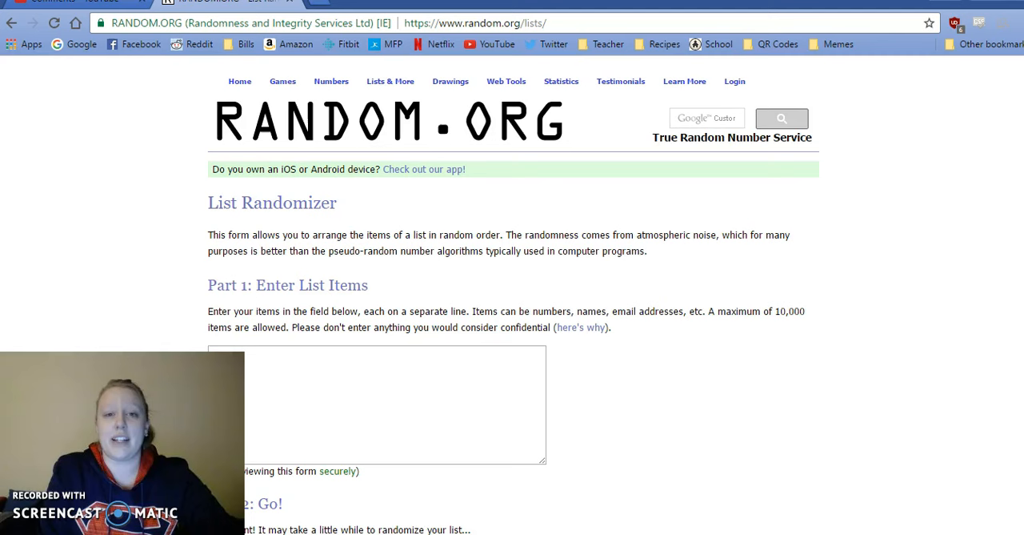
mouse_move(419, 304)
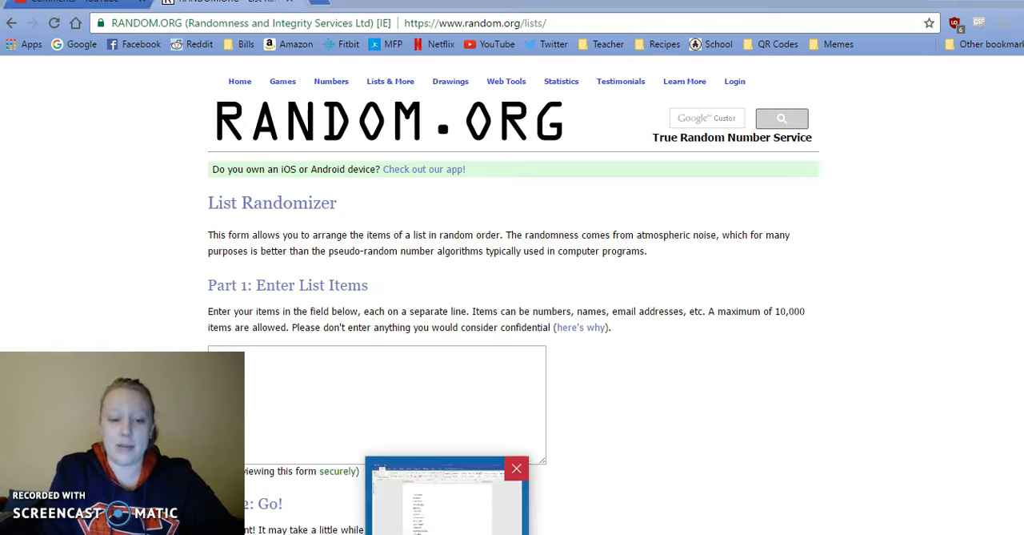
Paste the 24 names from the Word document into the List Randomizer and randomize them
left_click(441, 508)
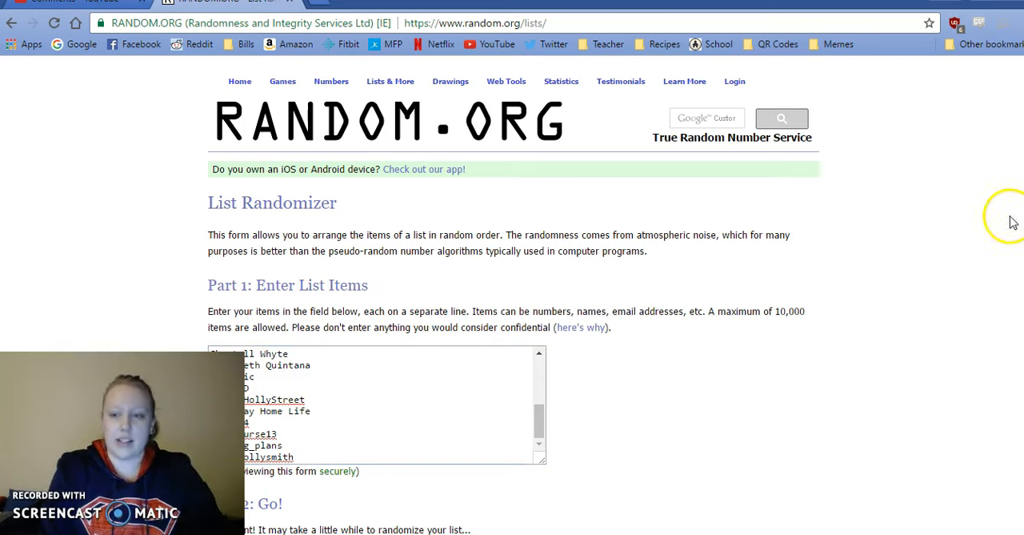
scroll("down", 3)
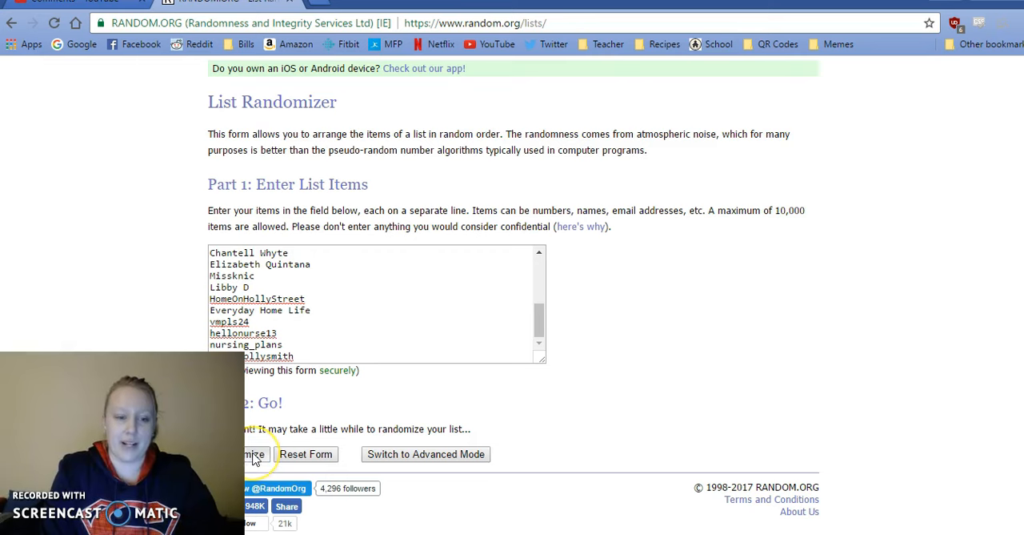
left_click(244, 454)
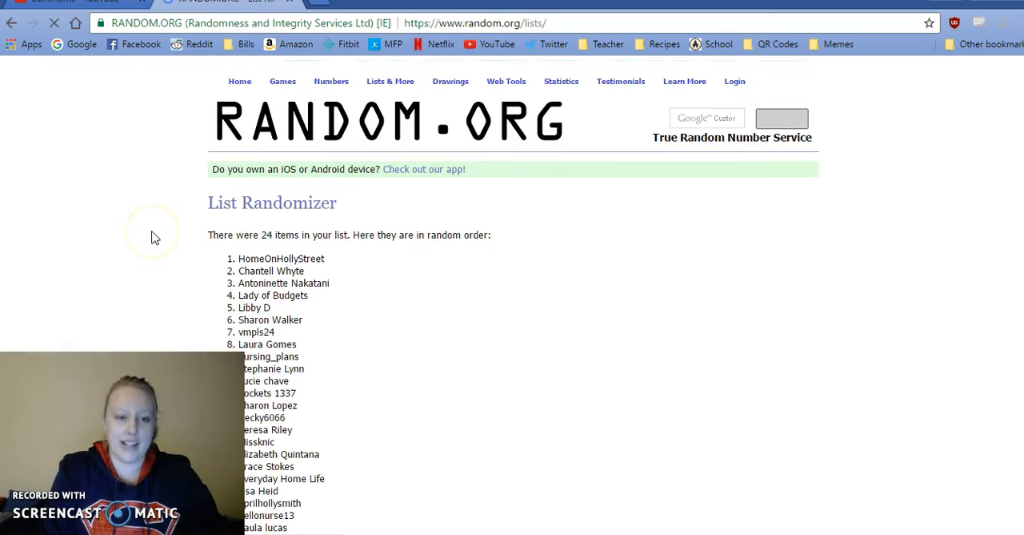
Scroll down the results to see all 24 randomized entries and the timestamp
scroll("down", 3)
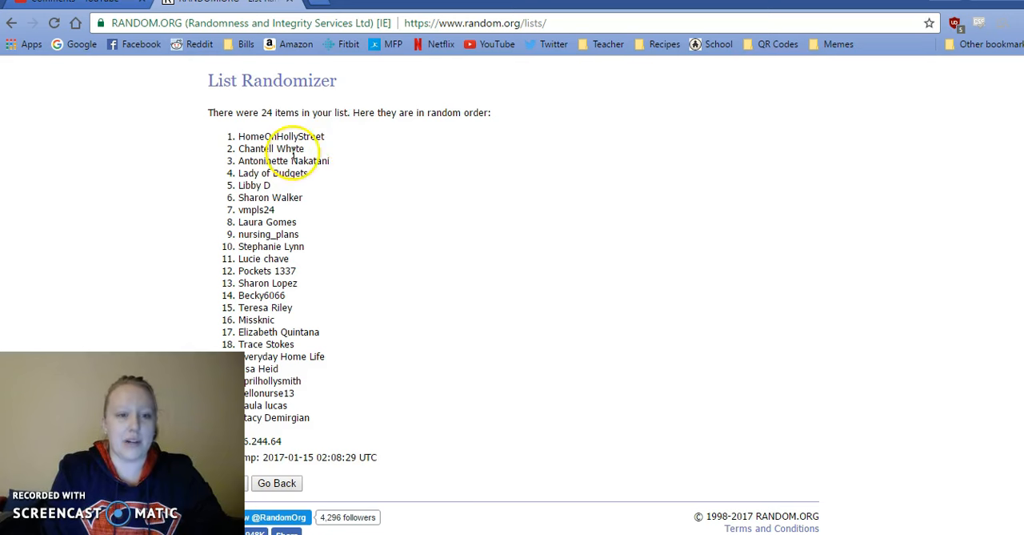
mouse_move(347, 228)
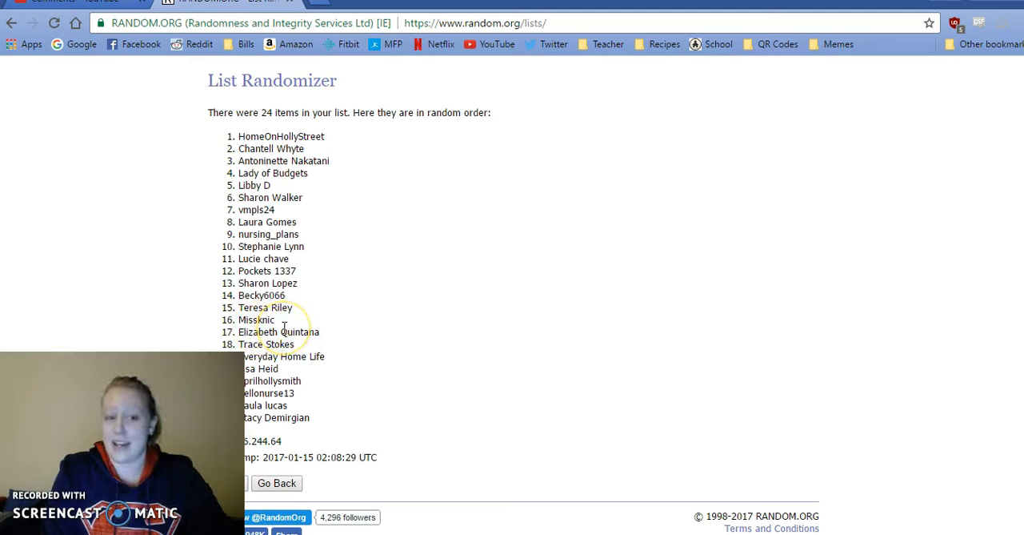
mouse_move(320, 326)
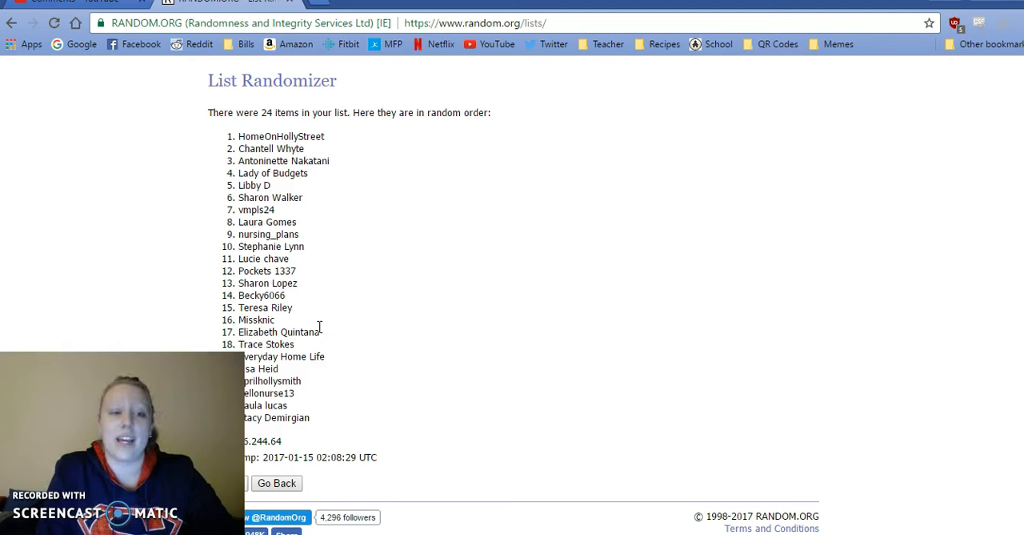
mouse_move(349, 370)
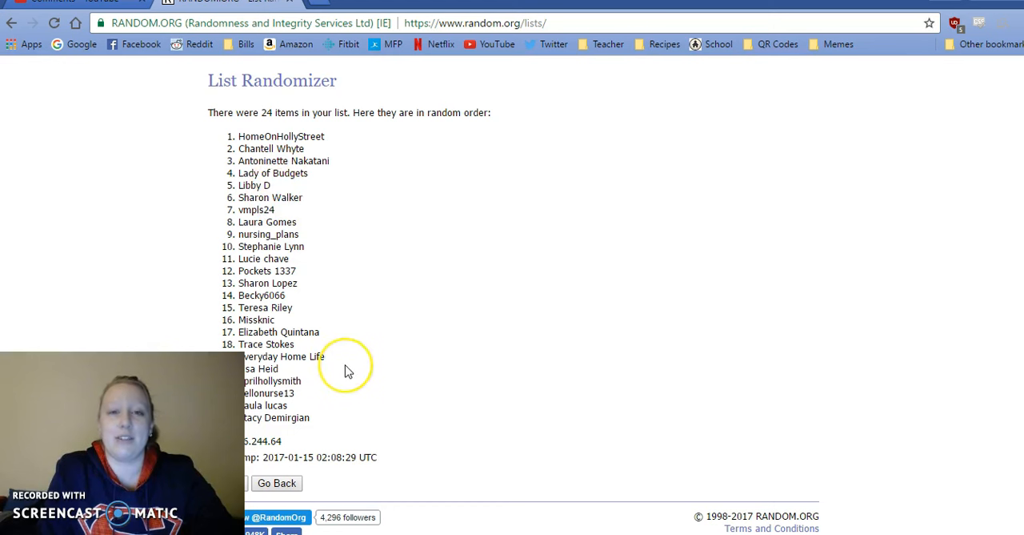